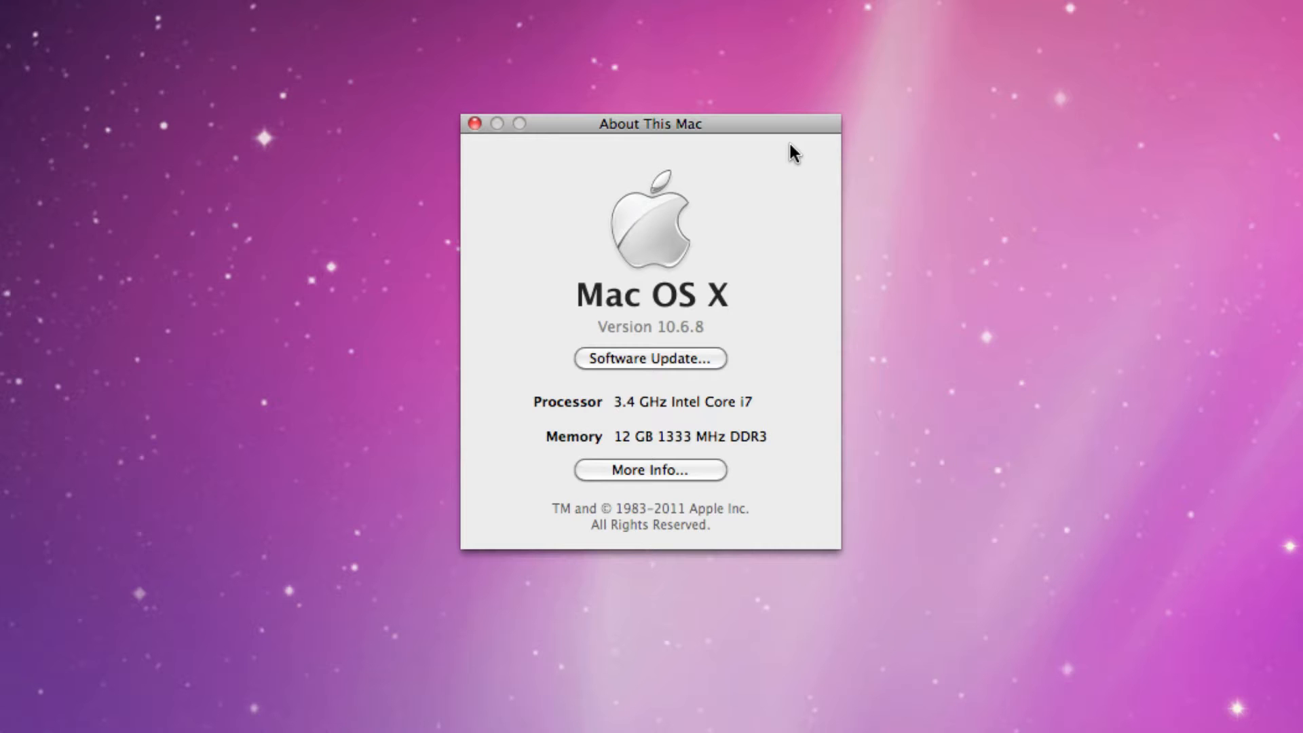
mouse_move(673, 352)
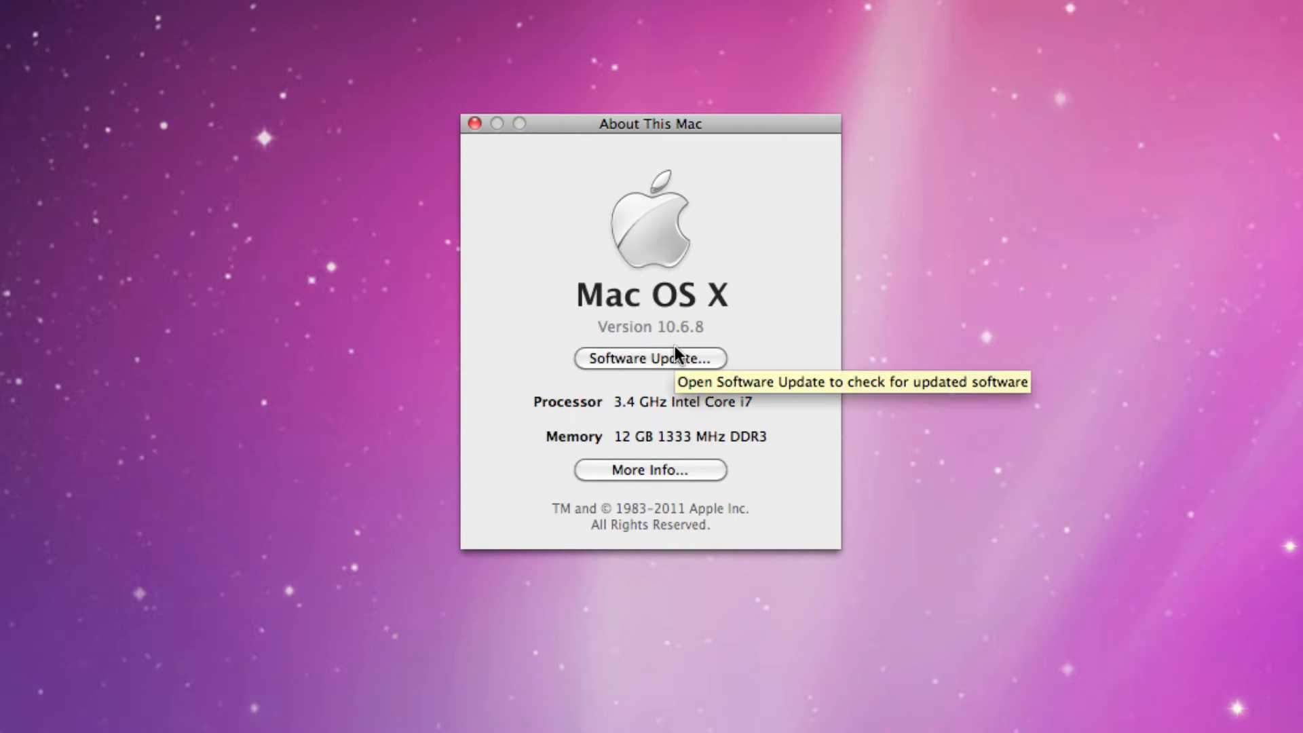
mouse_move(723, 174)
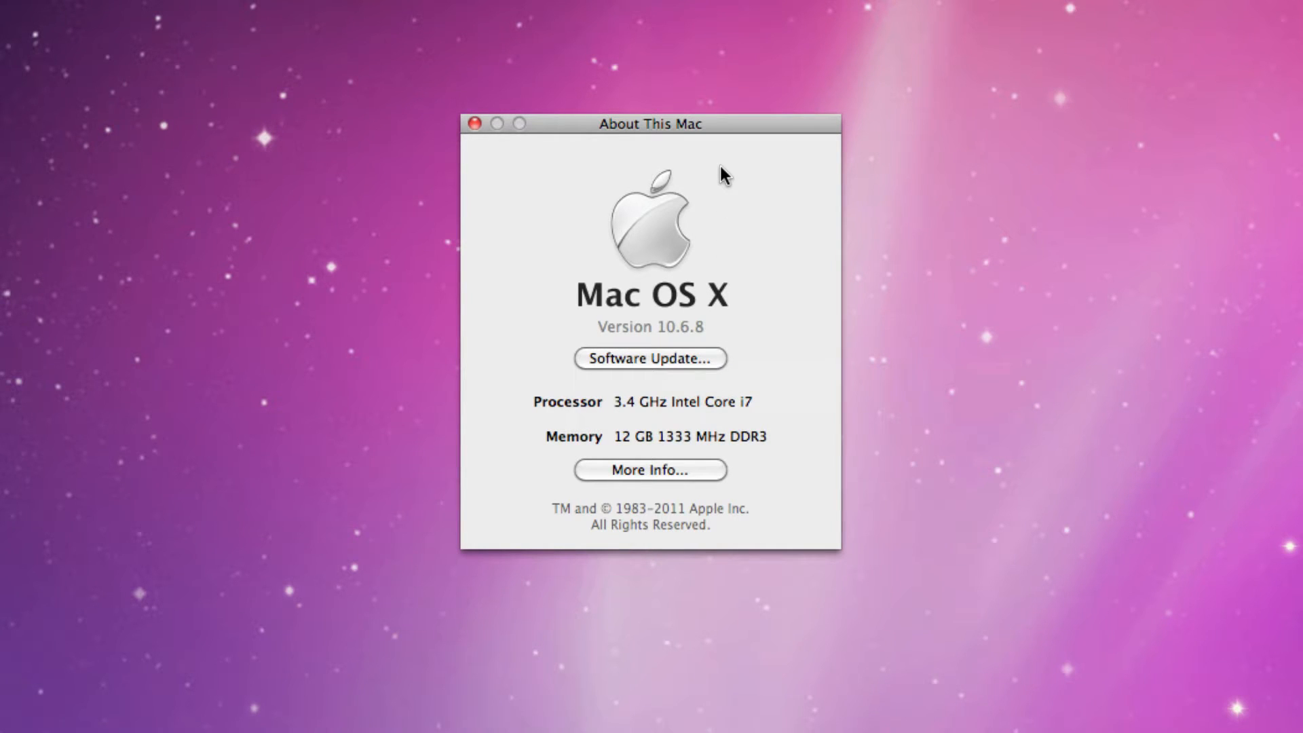
mouse_move(984, 219)
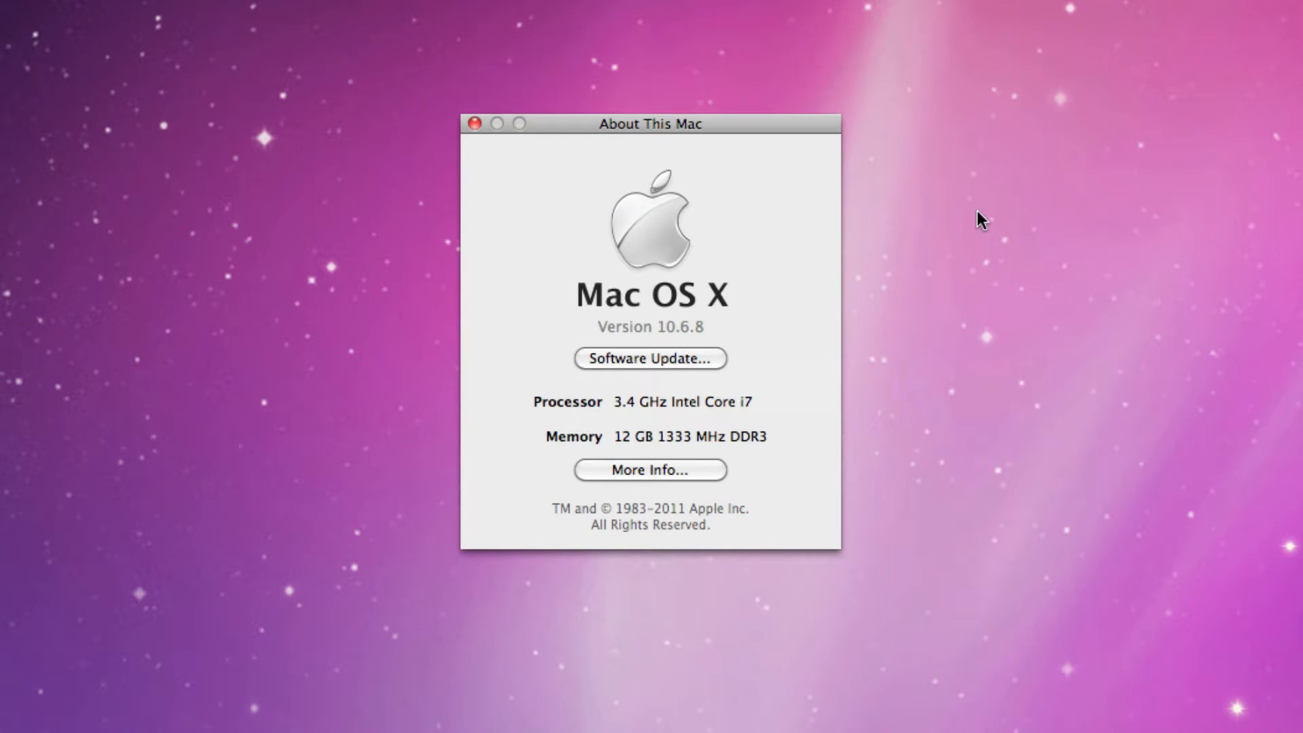
mouse_move(796, 261)
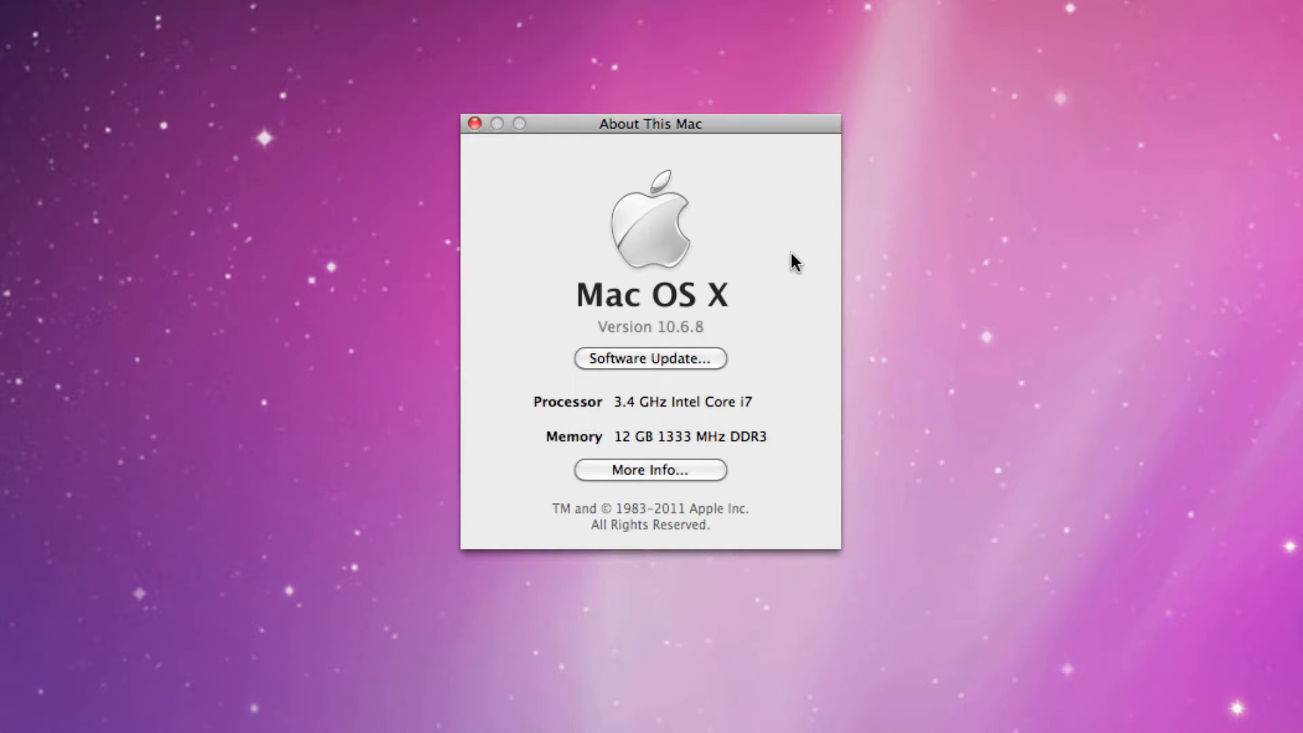
mouse_move(740, 316)
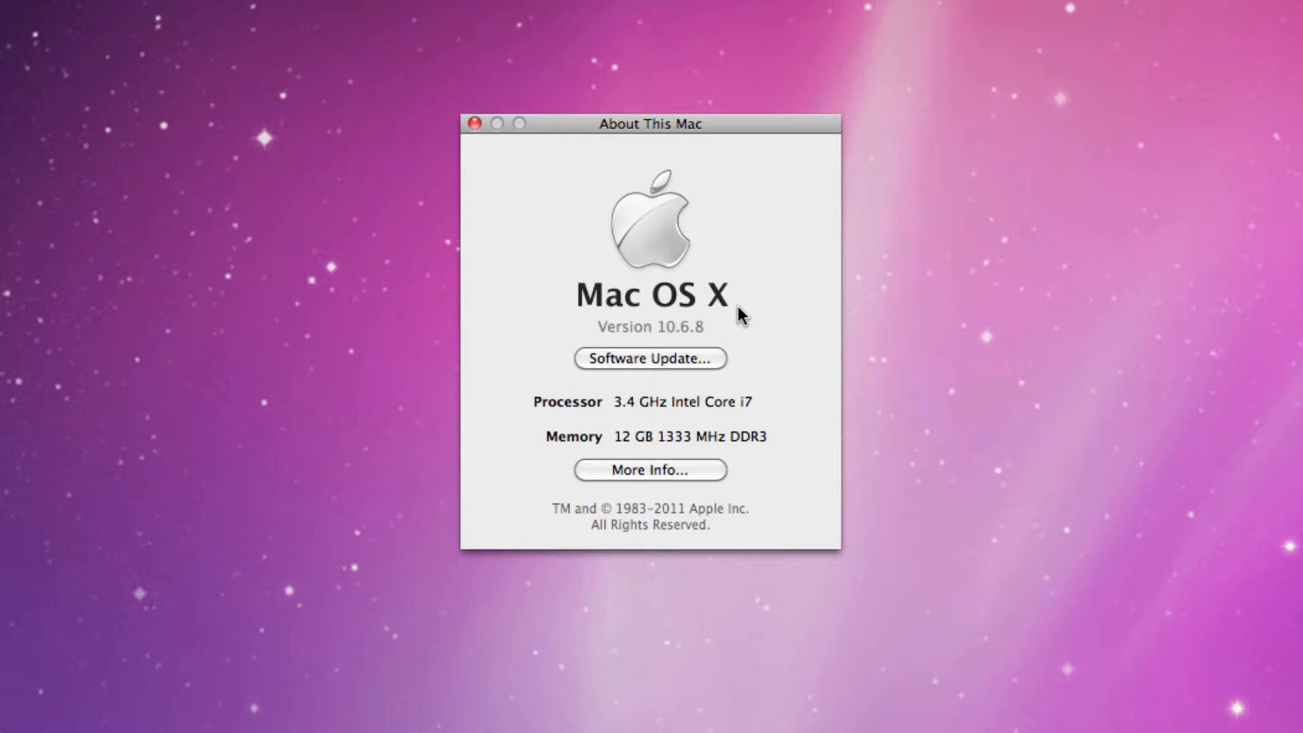
mouse_move(640, 439)
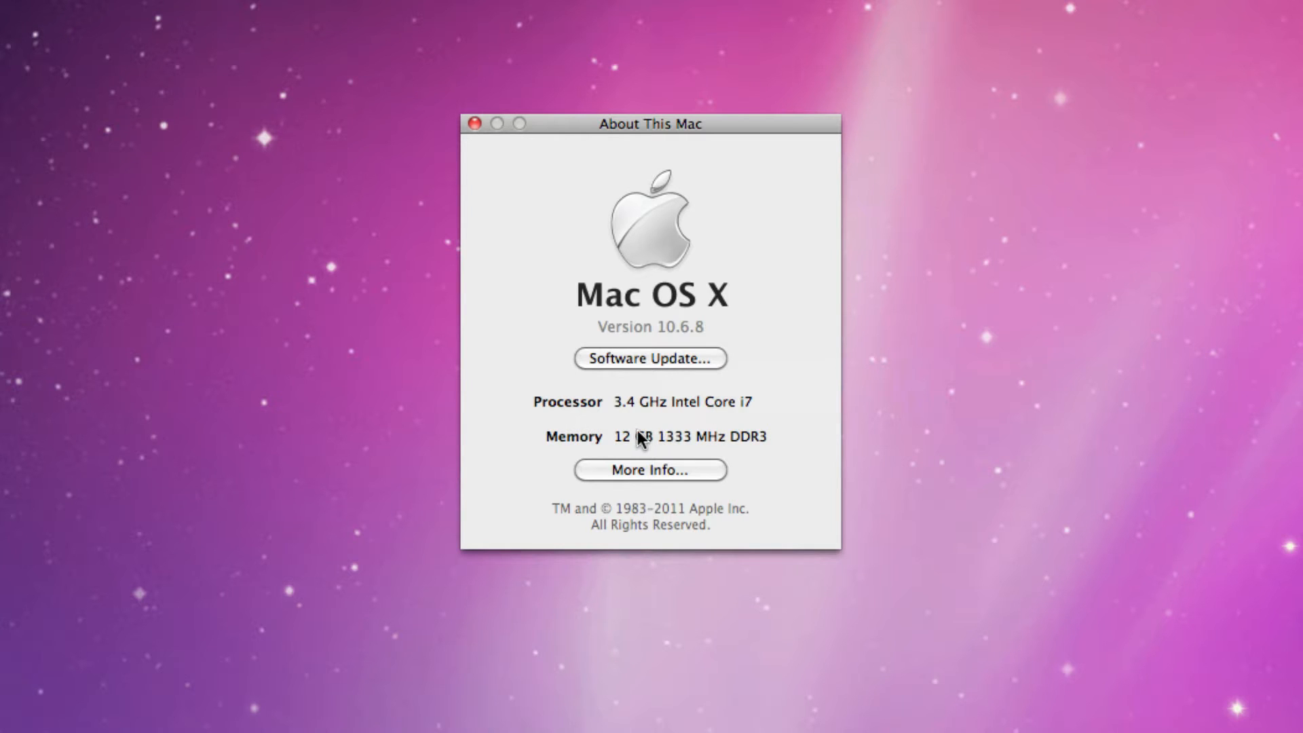
mouse_move(774, 431)
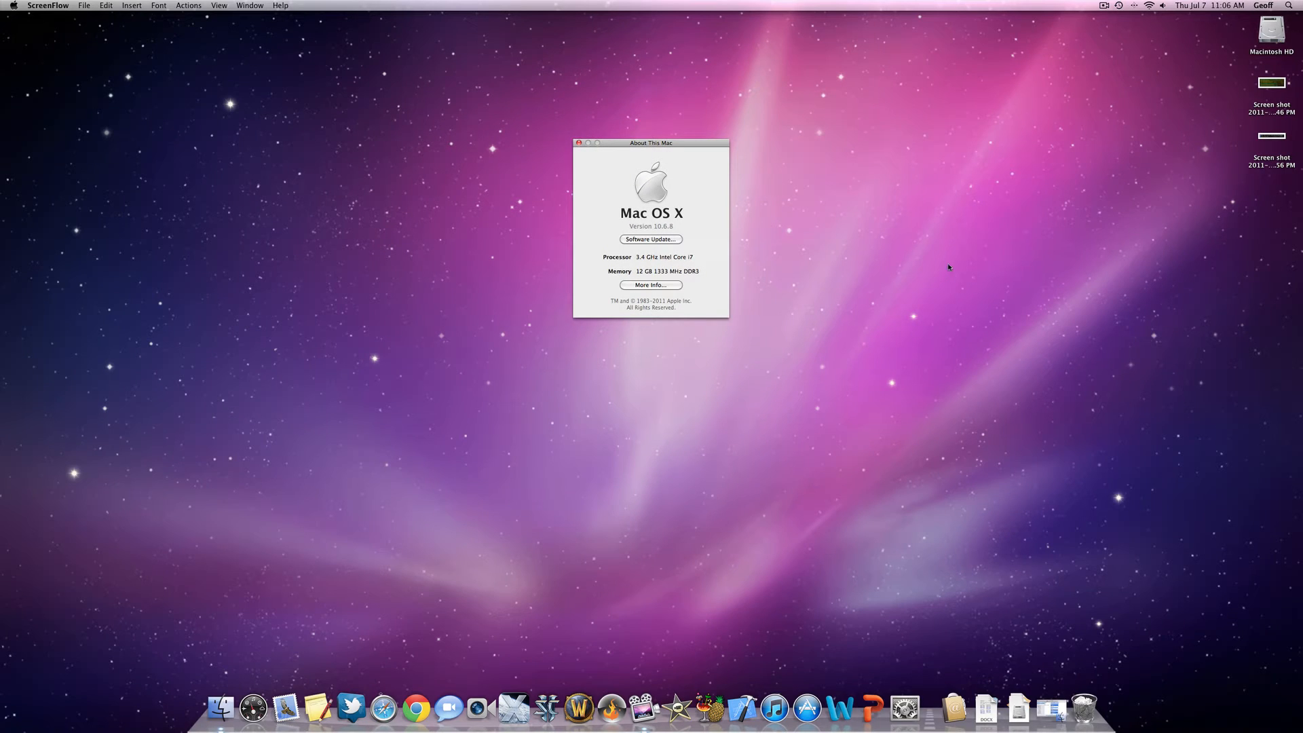
mouse_move(997, 207)
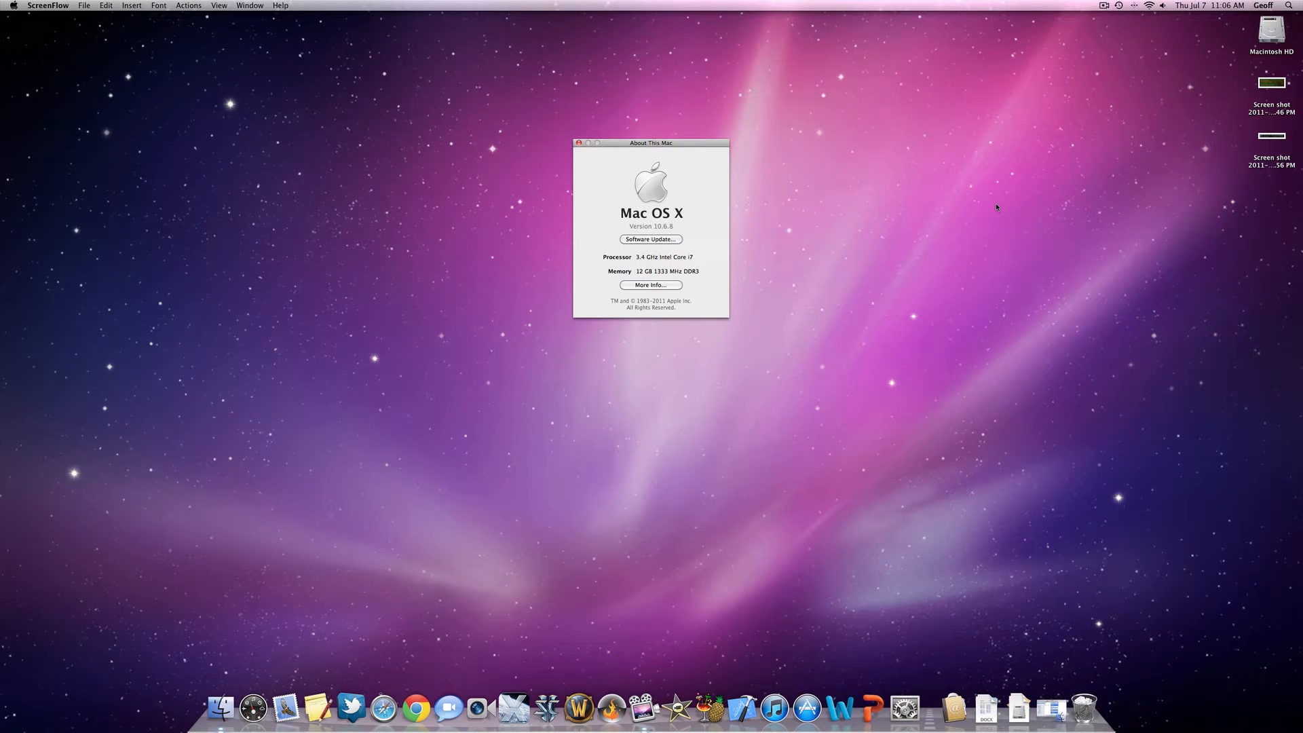
mouse_move(674, 158)
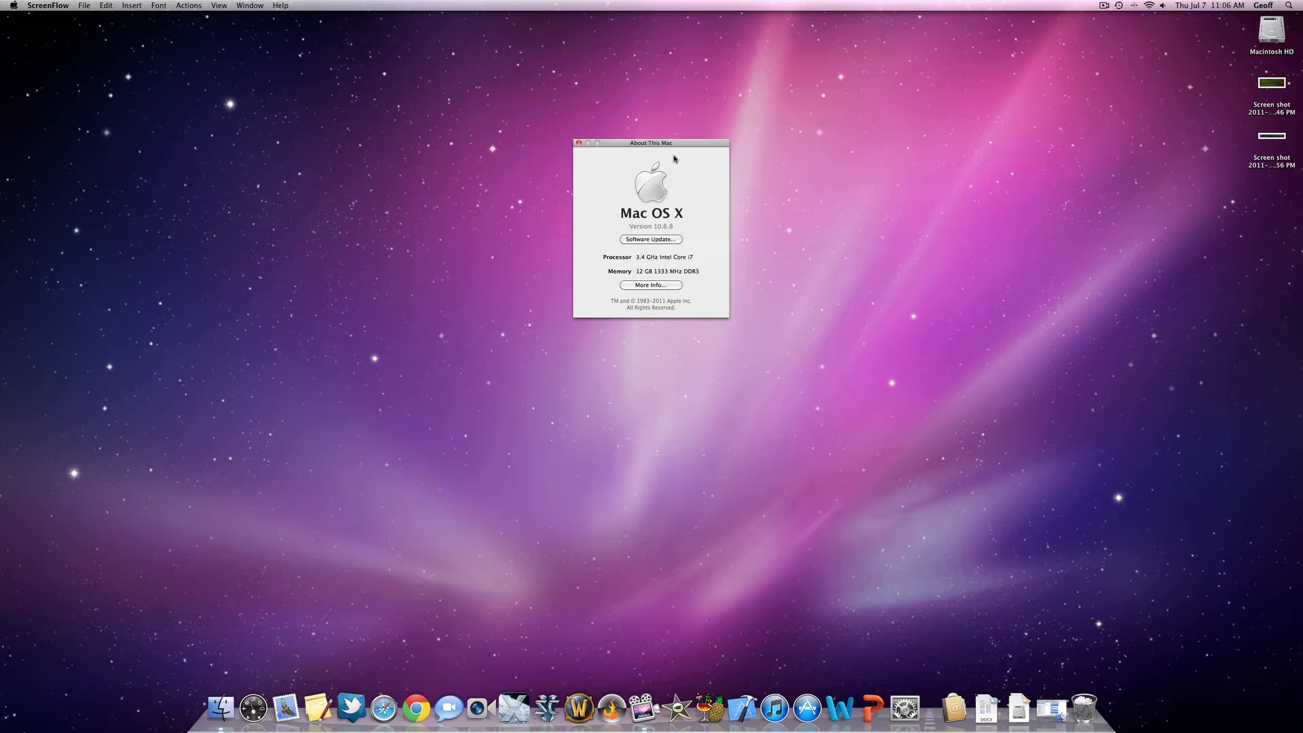
mouse_move(676, 147)
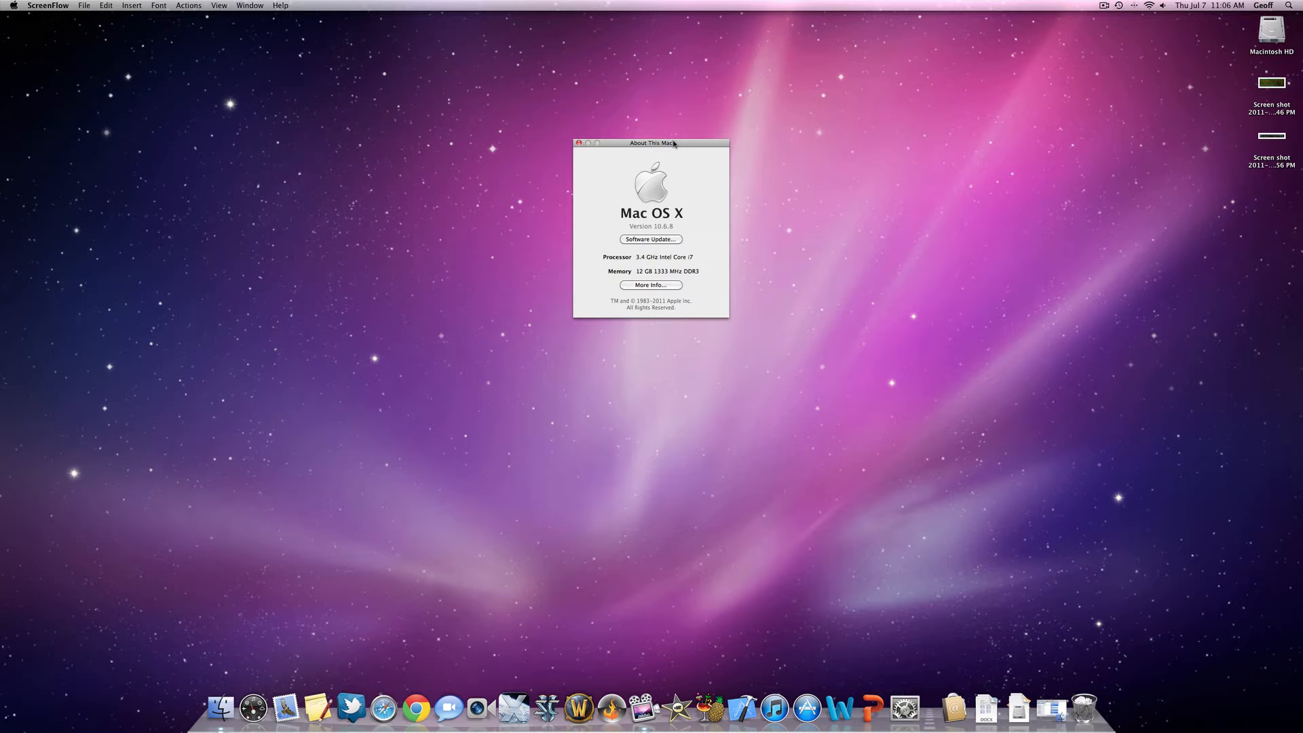
Select 25 of the 51 apps in the Applications folder, scrolling down the list
left_click(579, 142)
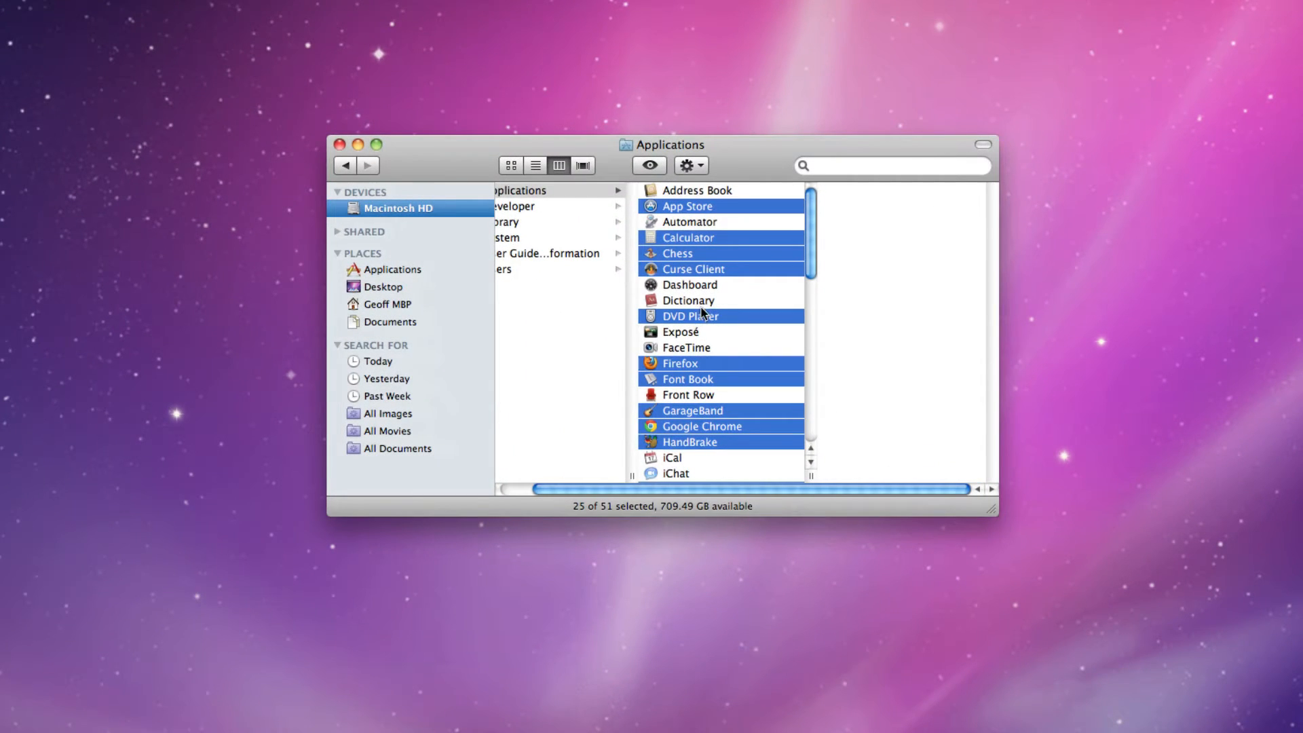
scroll("down", 3)
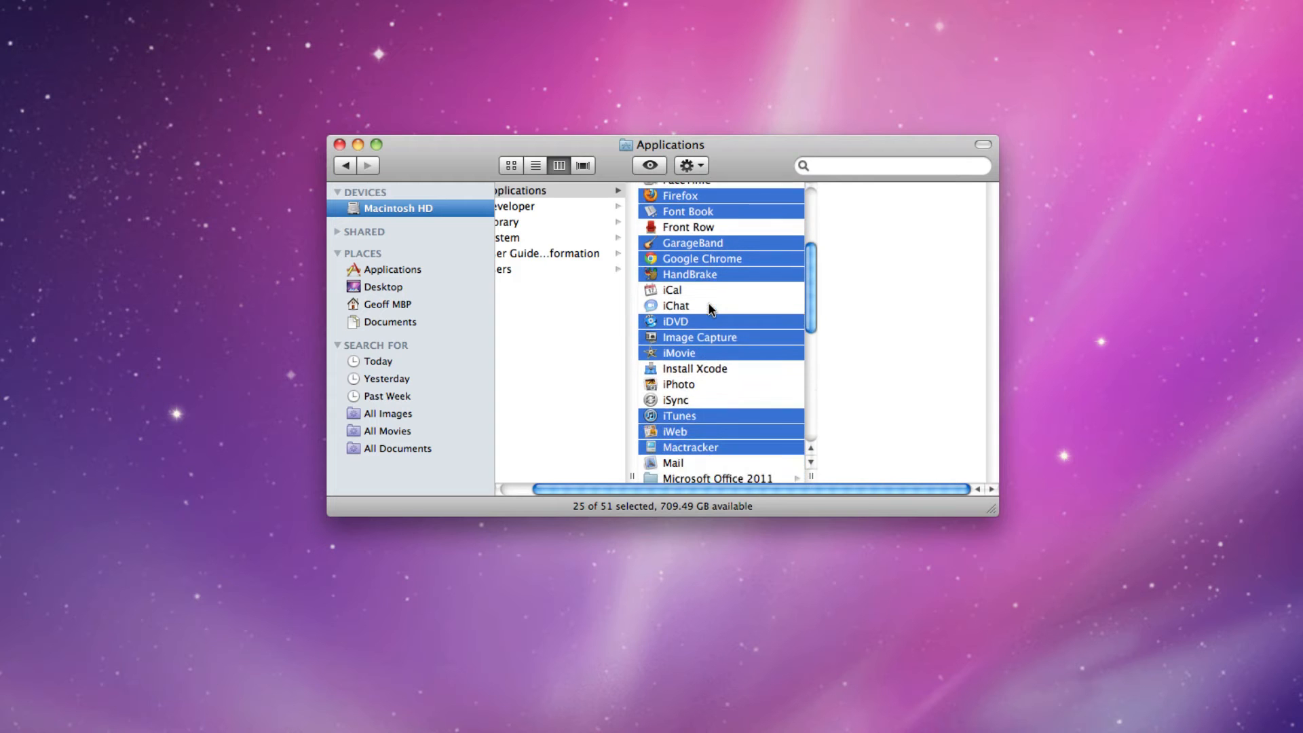
scroll("down", 3)
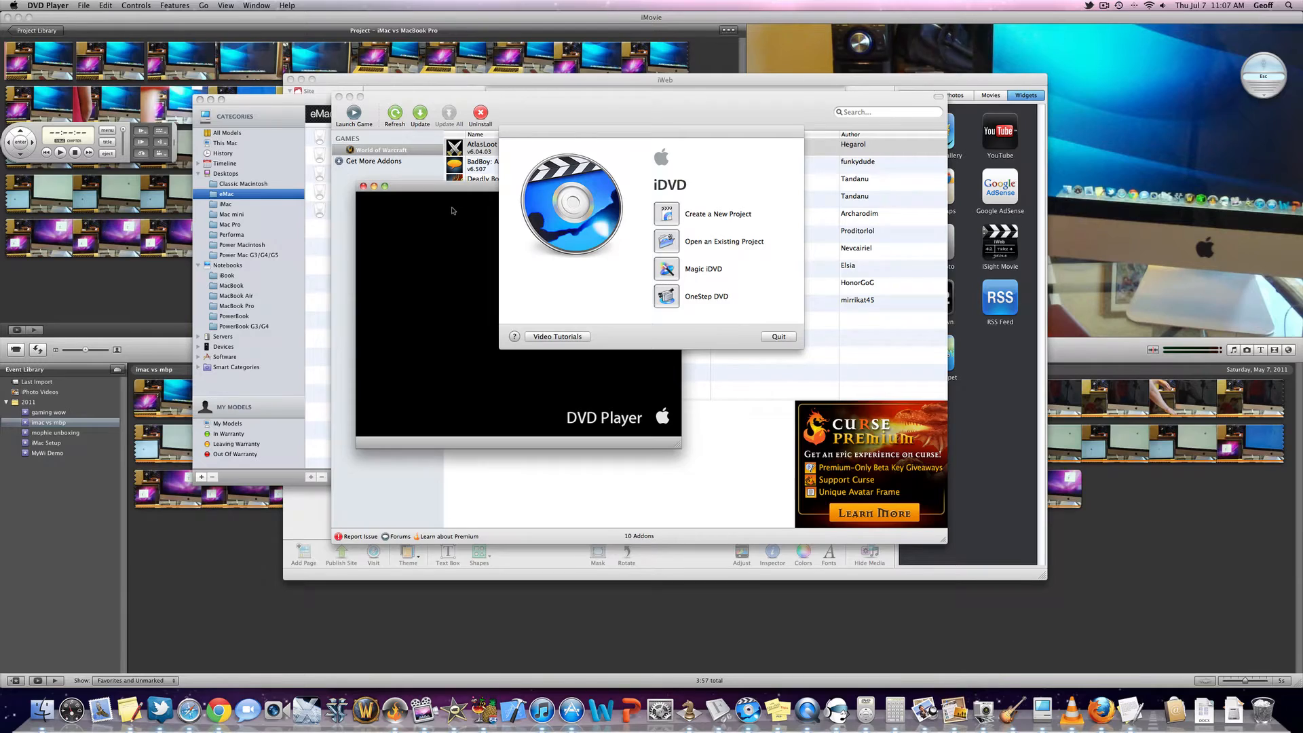
Show all launched app windows tiled side by side in Exposé
key("f3")
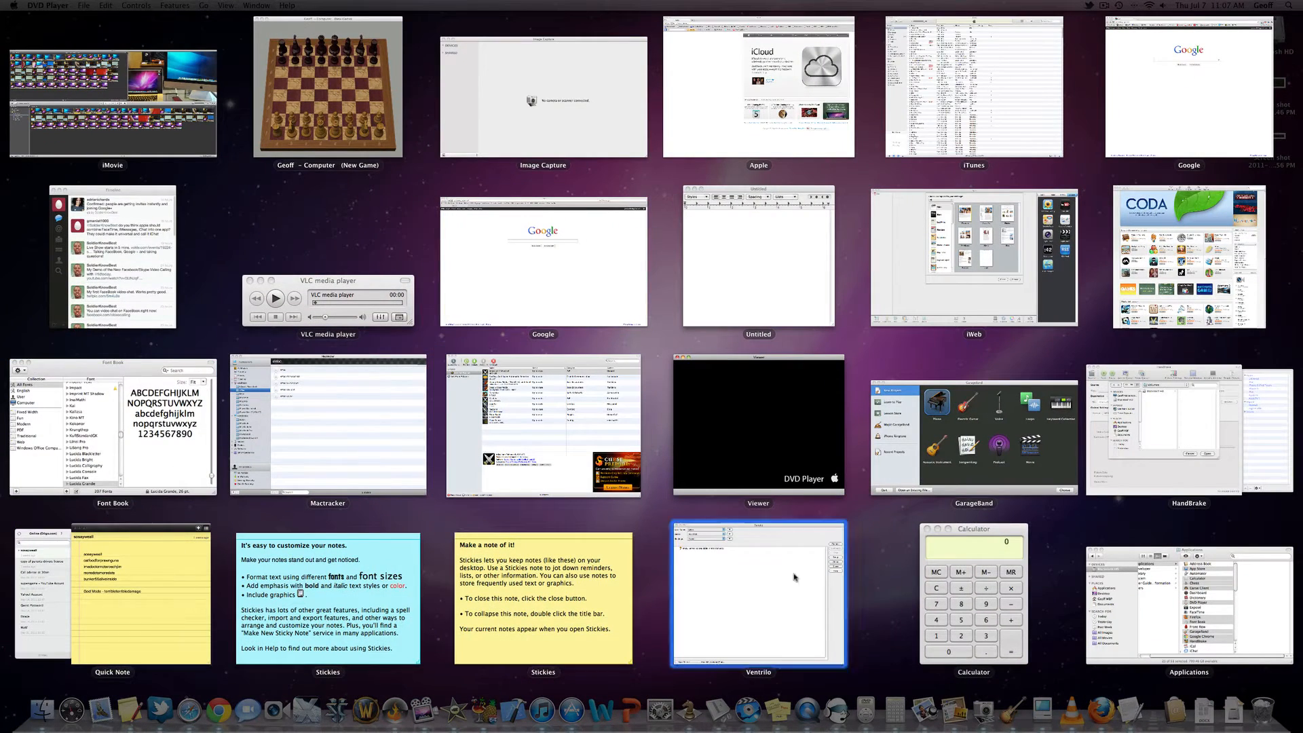